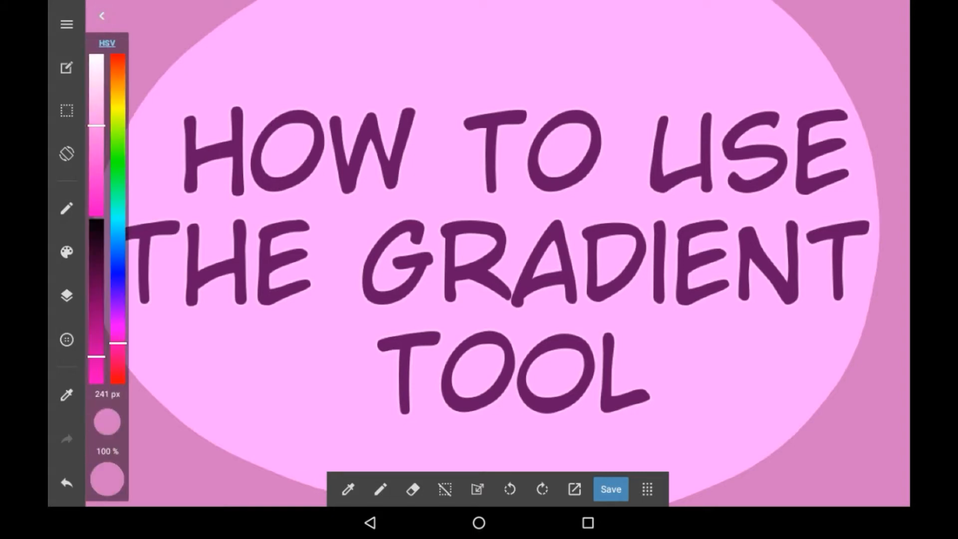
# Hide the title artwork and activate the Gradient tool with the linear option.
pyautogui.click(610, 489)
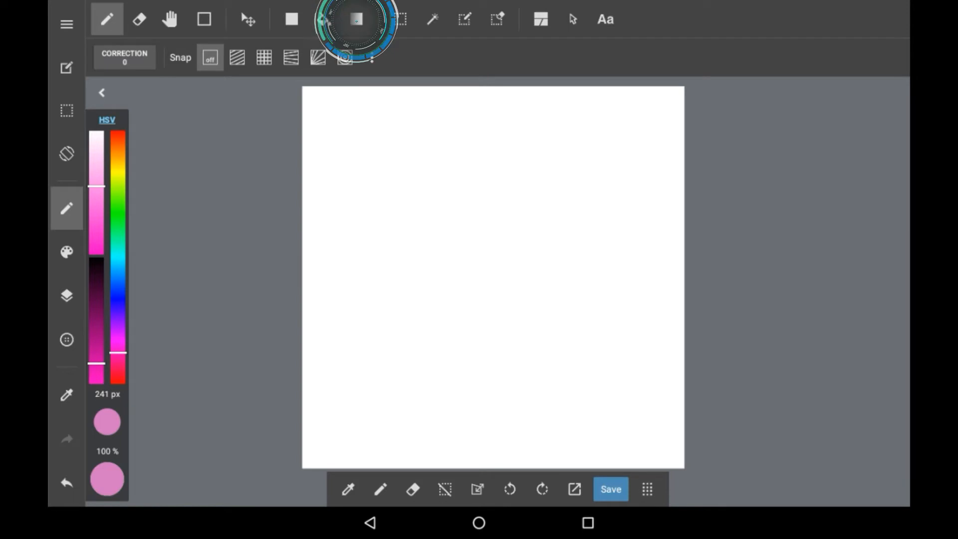
pyautogui.click(356, 19)
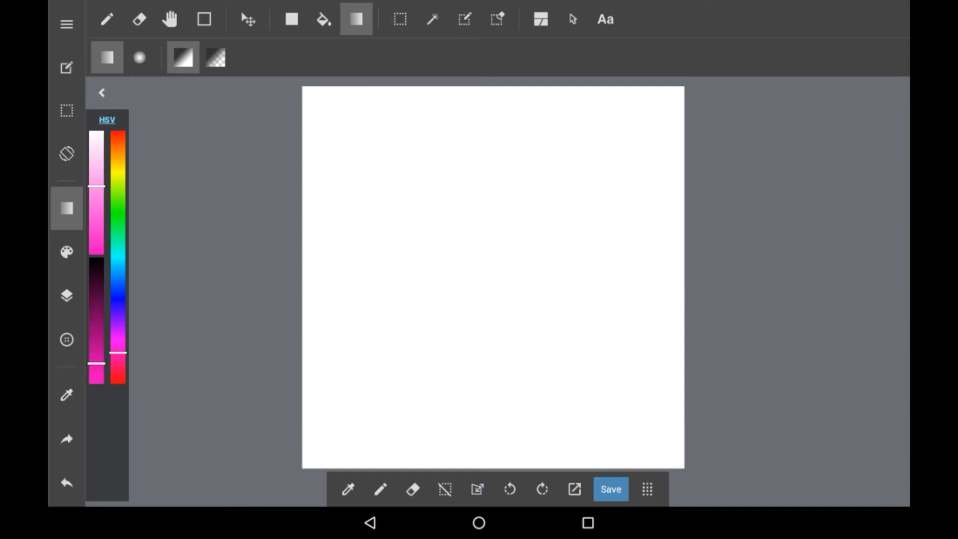
# Drag several horizontal gradients so pink fades to white across the canvas.
pyautogui.moveTo(220, 262); pyautogui.dragTo(276, 271)
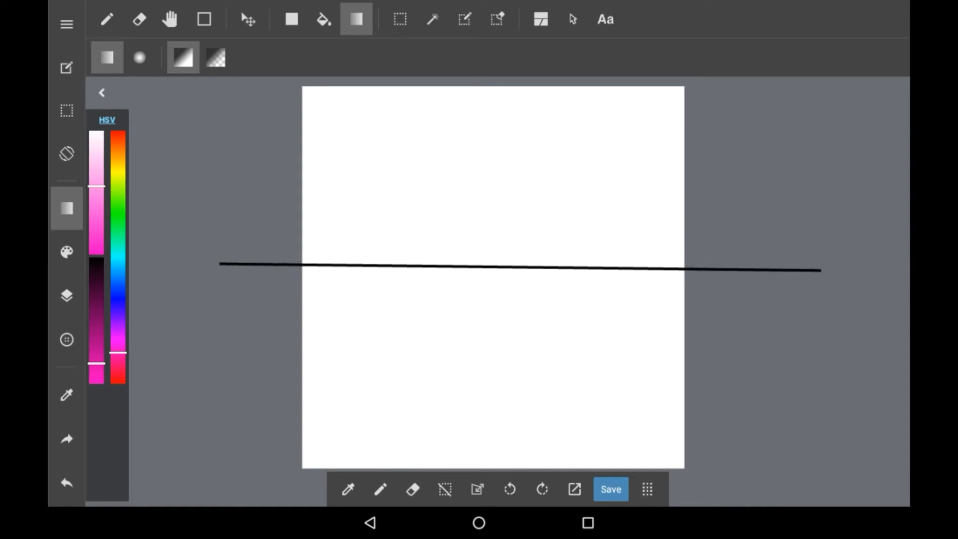
pyautogui.moveTo(311, 267); pyautogui.dragTo(672, 267)
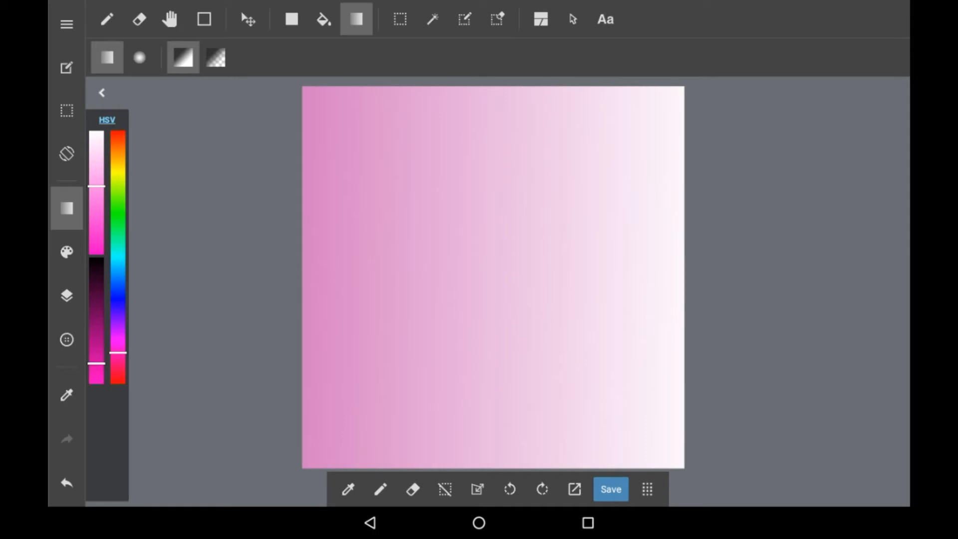
pyautogui.moveTo(279, 279); pyautogui.dragTo(354, 279)
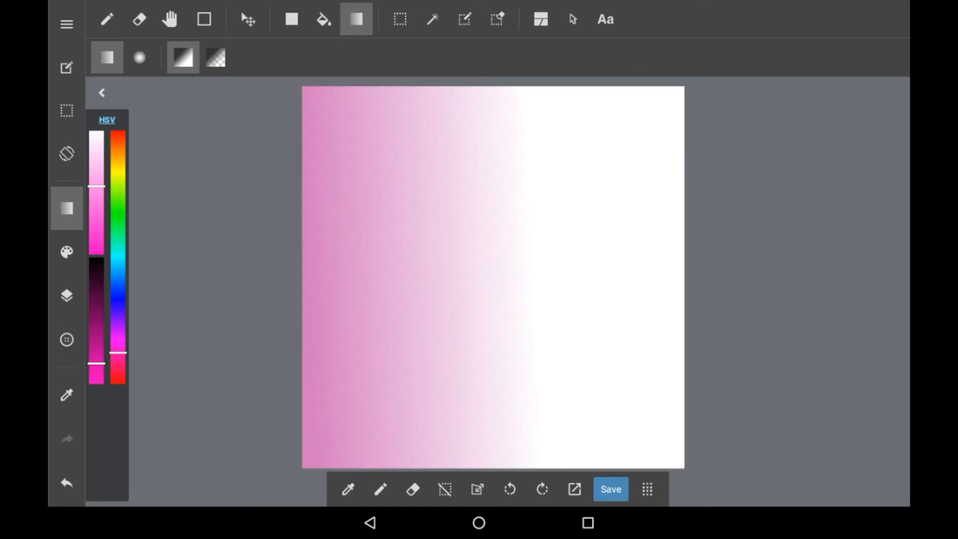
pyautogui.moveTo(550, 264); pyautogui.dragTo(604, 268)
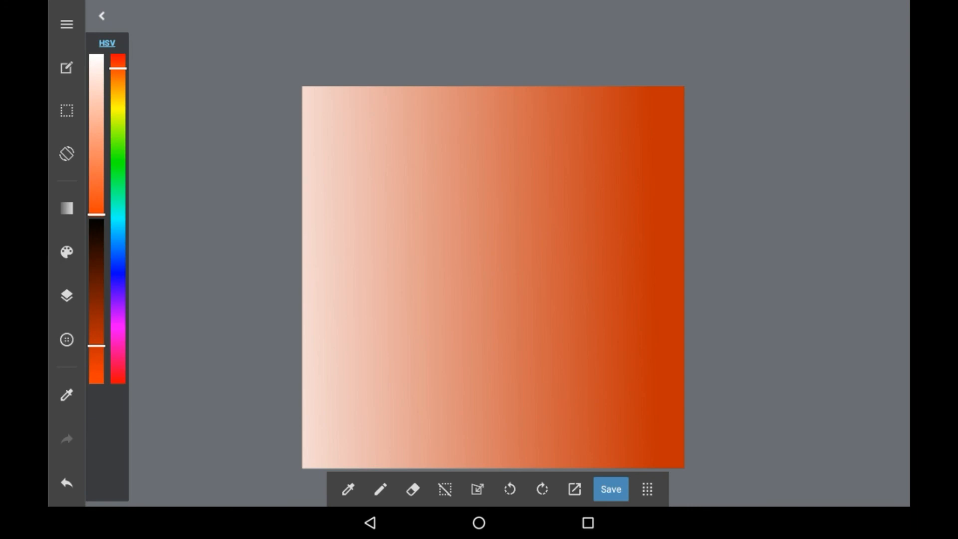
pyautogui.click(66, 295)
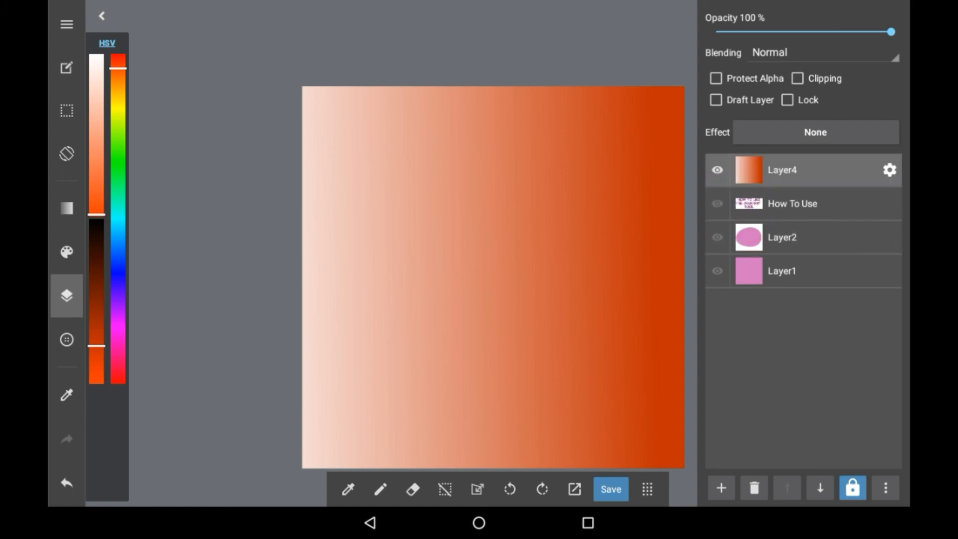
pyautogui.click(66, 295)
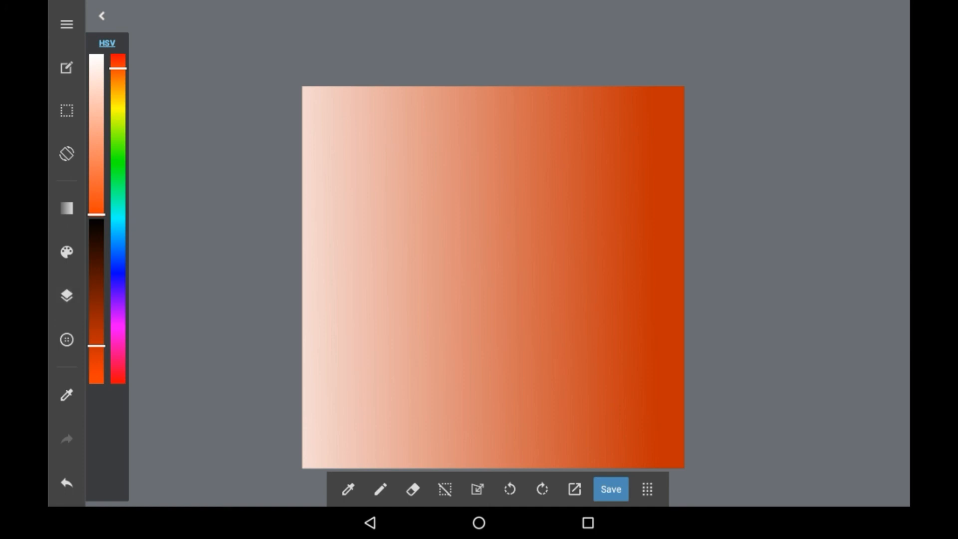